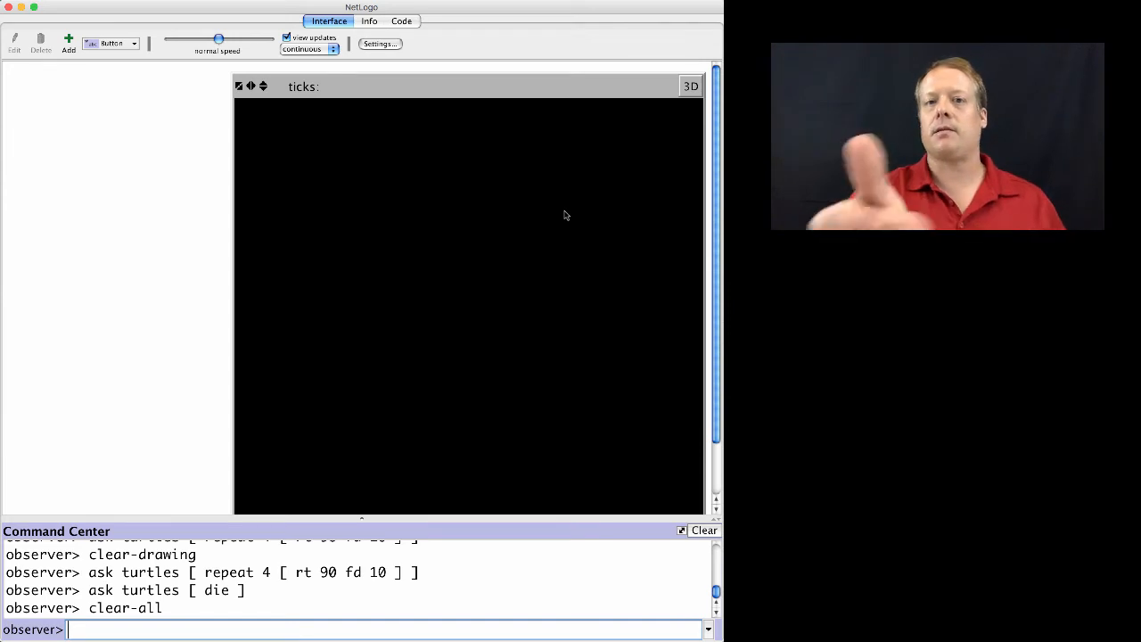
mouse_move(371, 359)
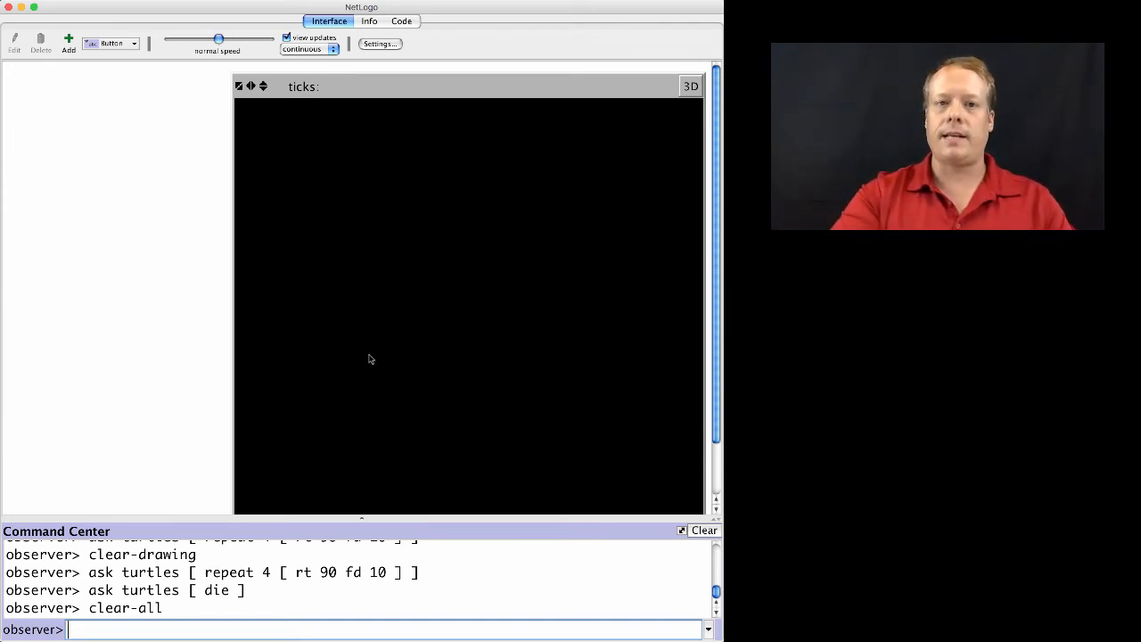
mouse_move(346, 248)
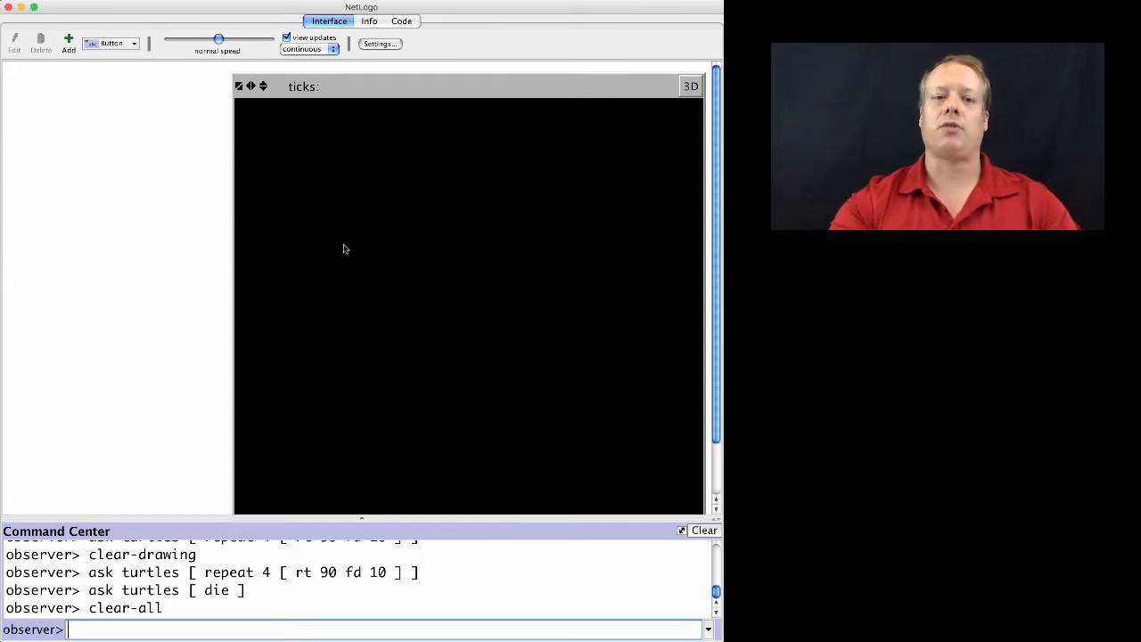
Enter ask patches [ set pcolor pxcor * pycor ] in the observer line without running it.
text(ask p)
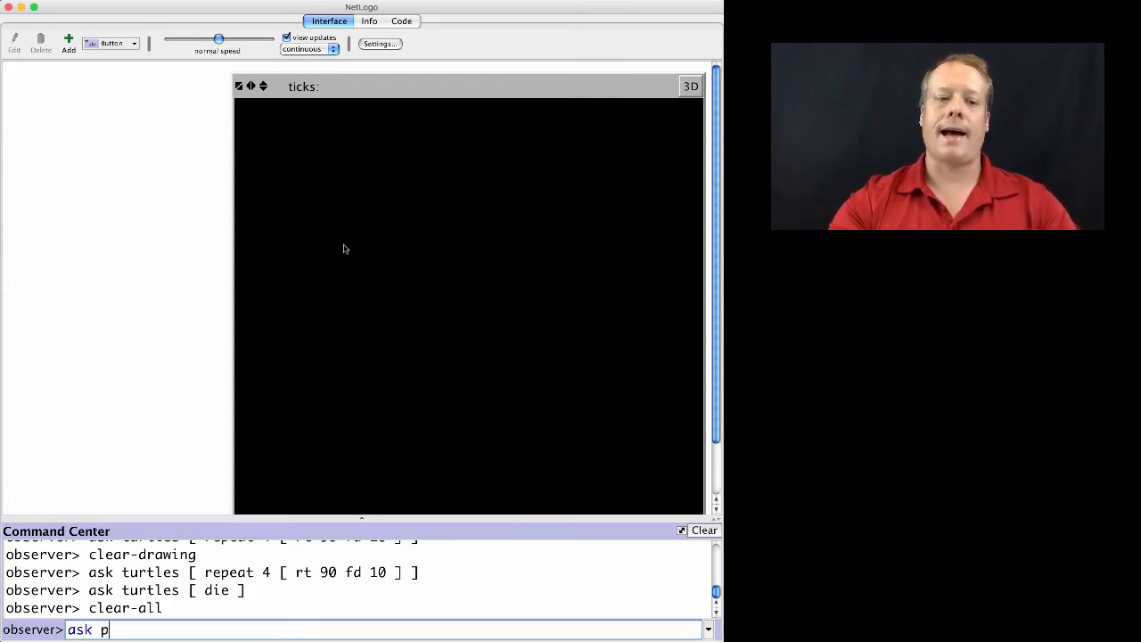
text(atches [)
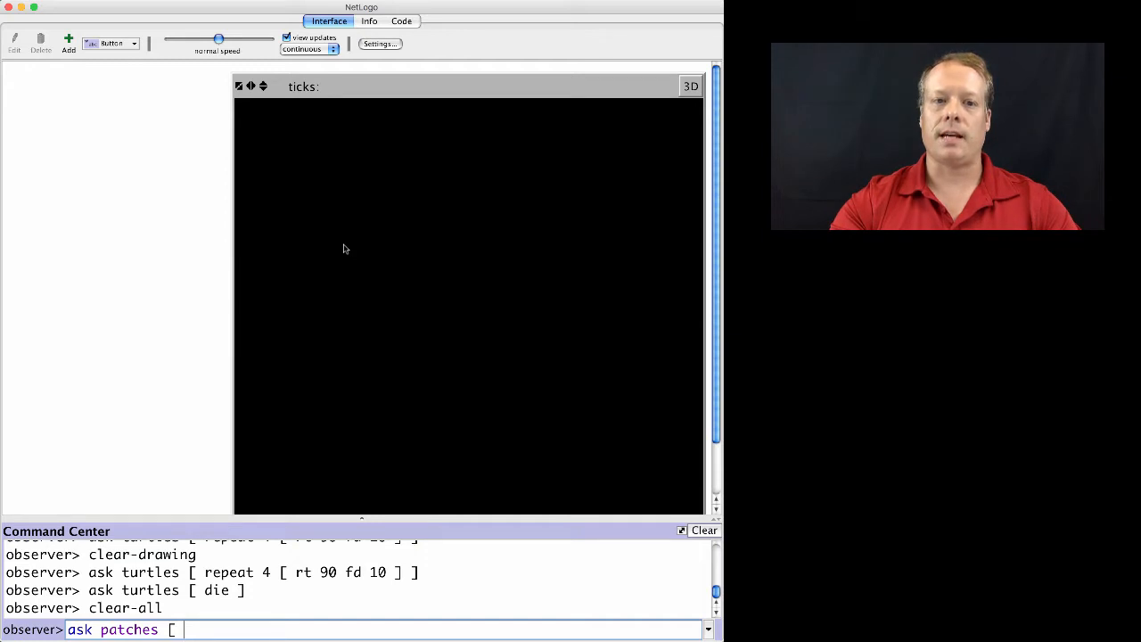
text(set)
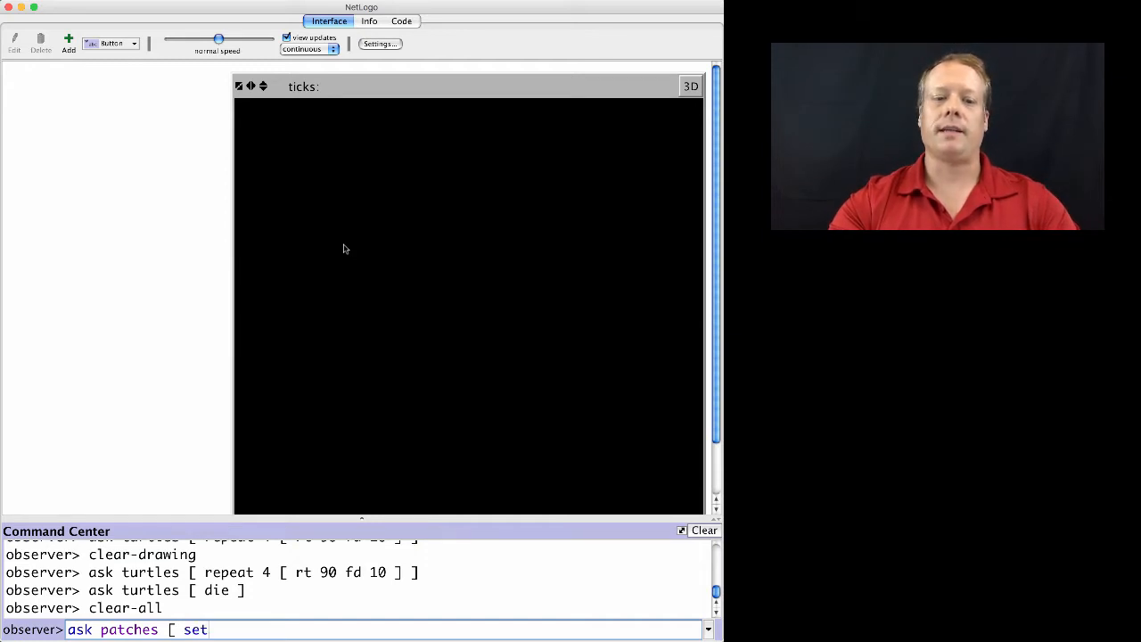
text(pcolor)
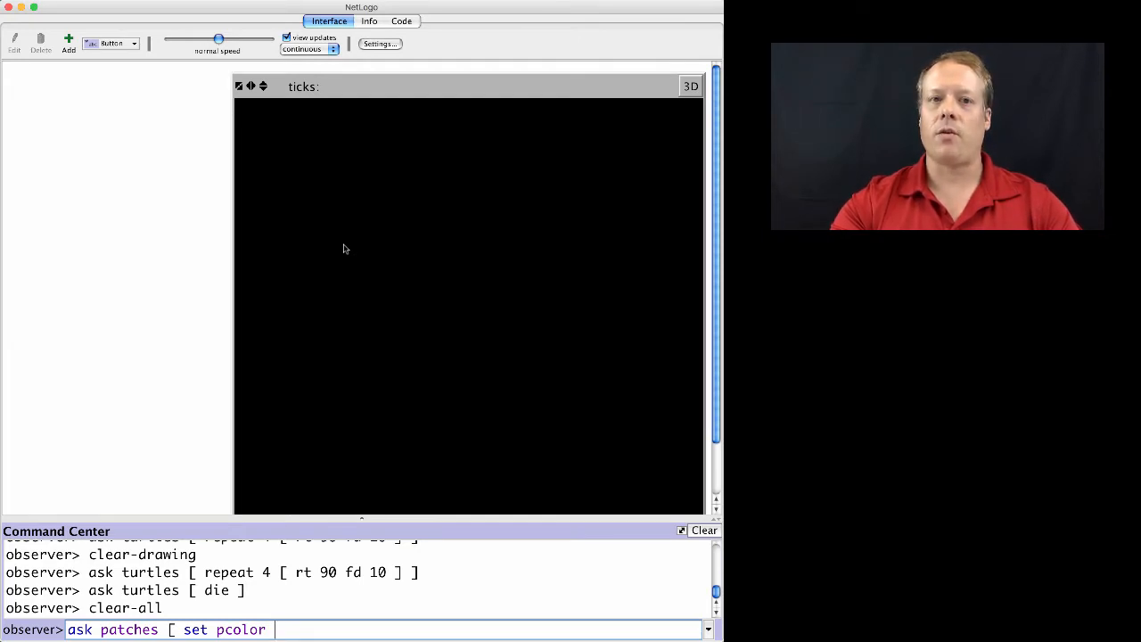
text(px)
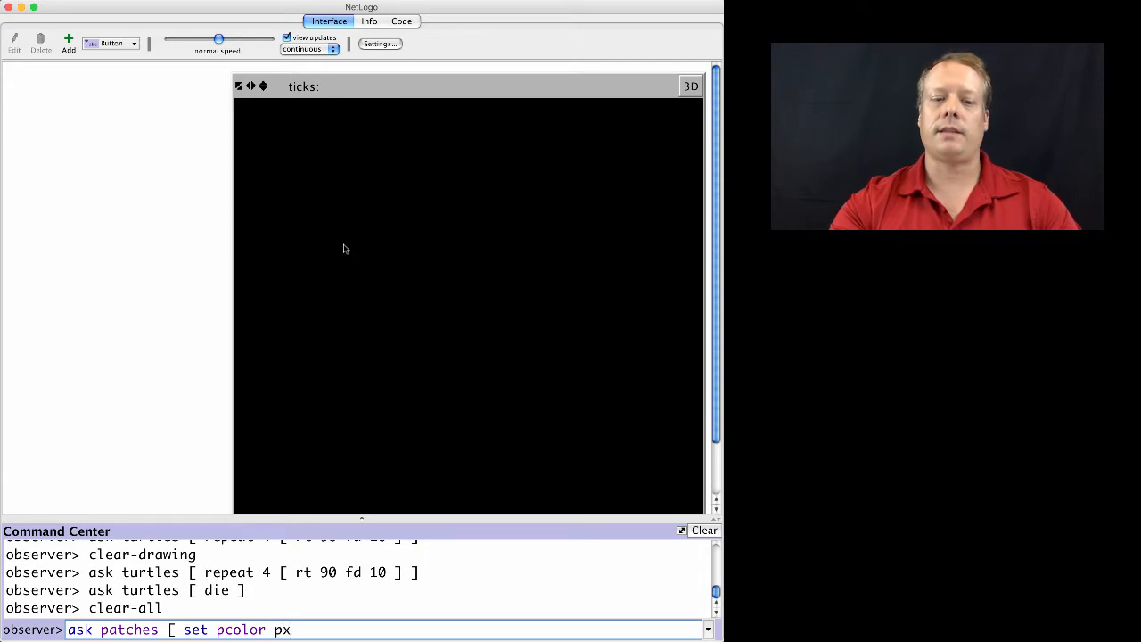
text(cor *)
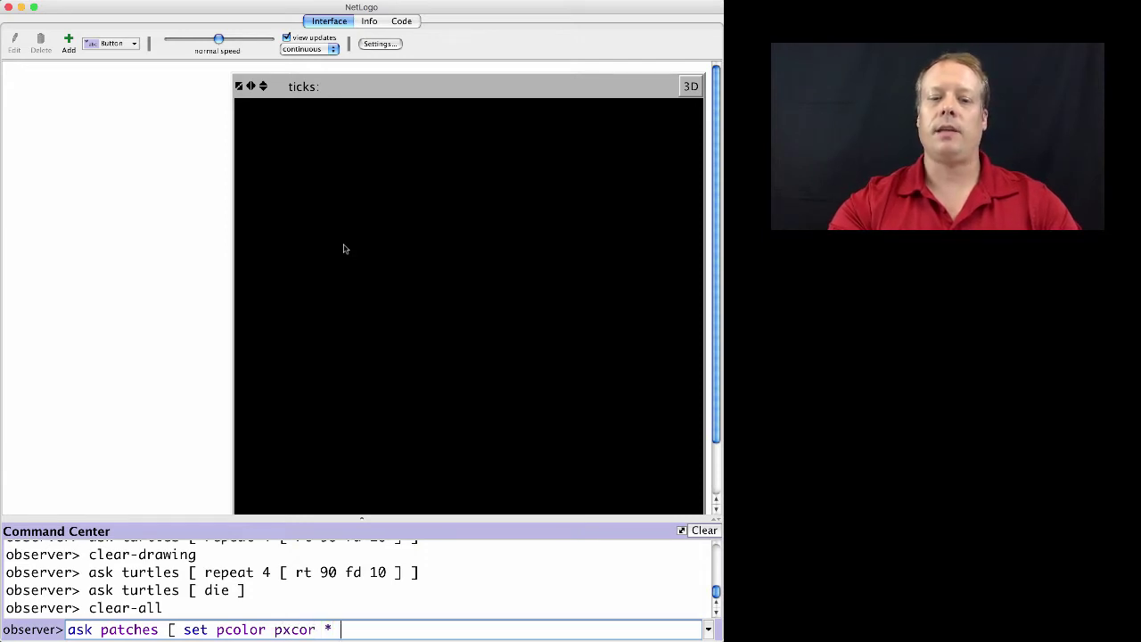
text(px)
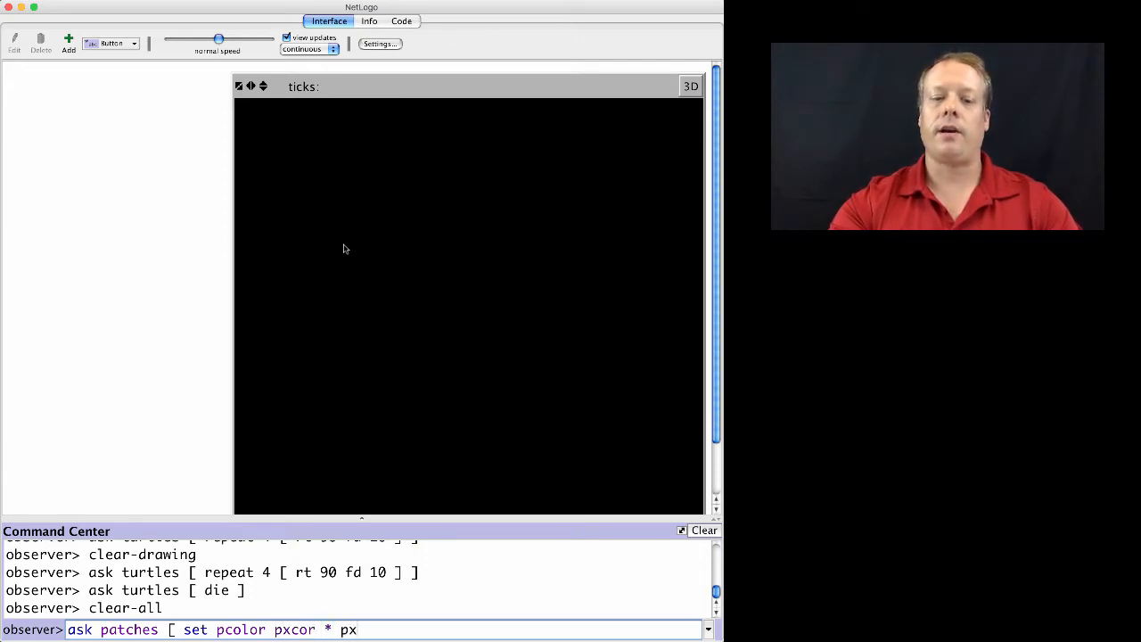
text(cor ])
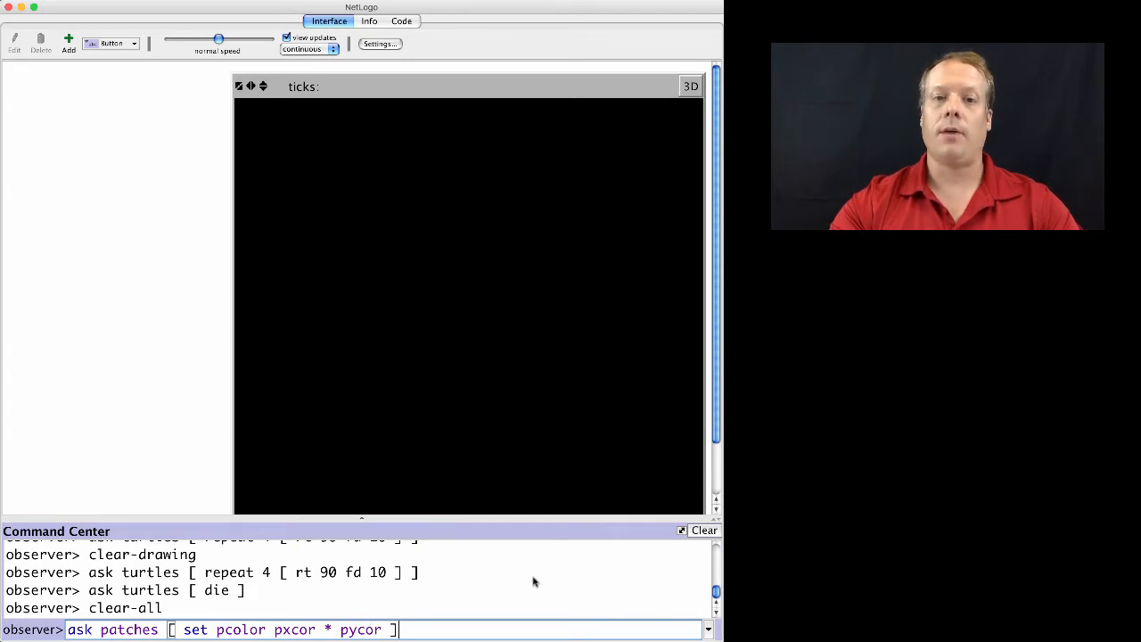
Run the ask patches command, tiling the world with coordinate-product colours.
key(Return)
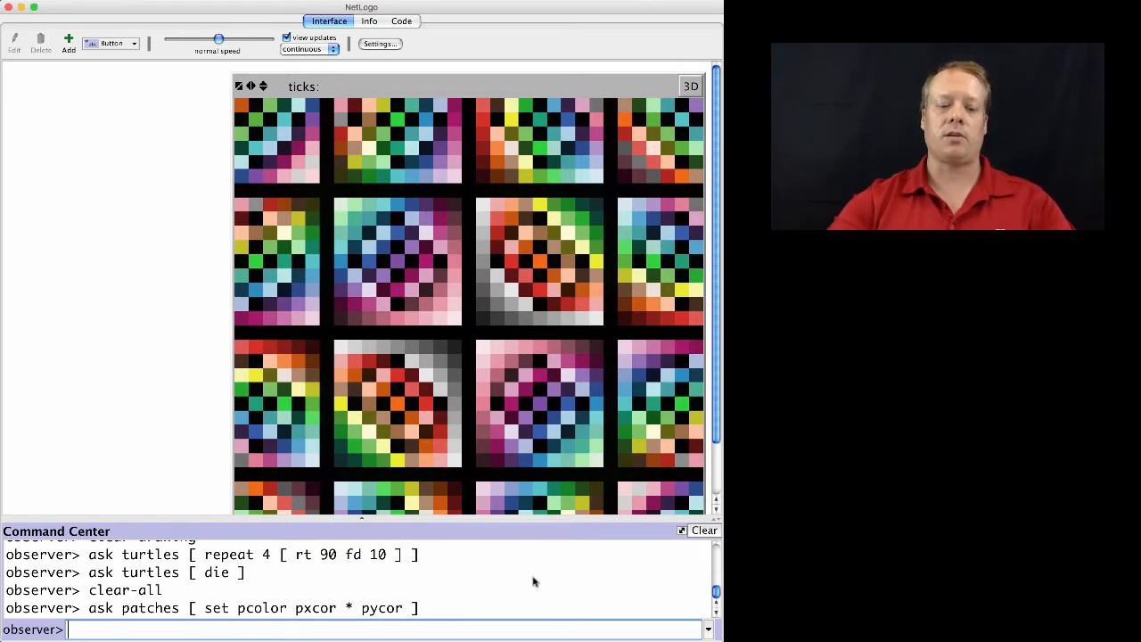
right_click(463, 247)
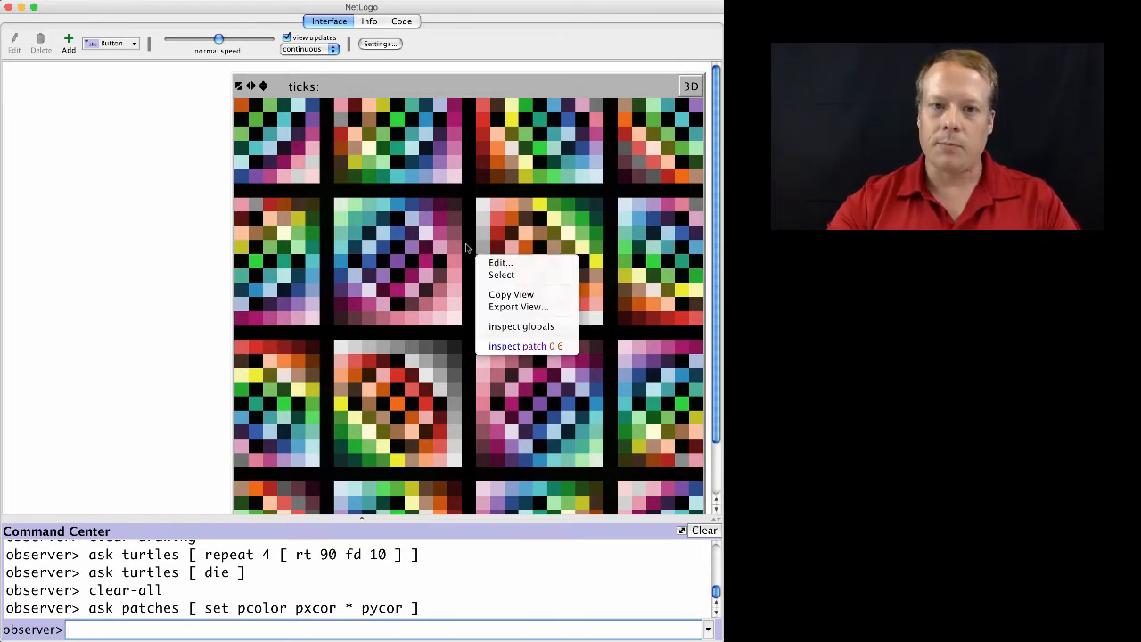
mouse_move(526, 346)
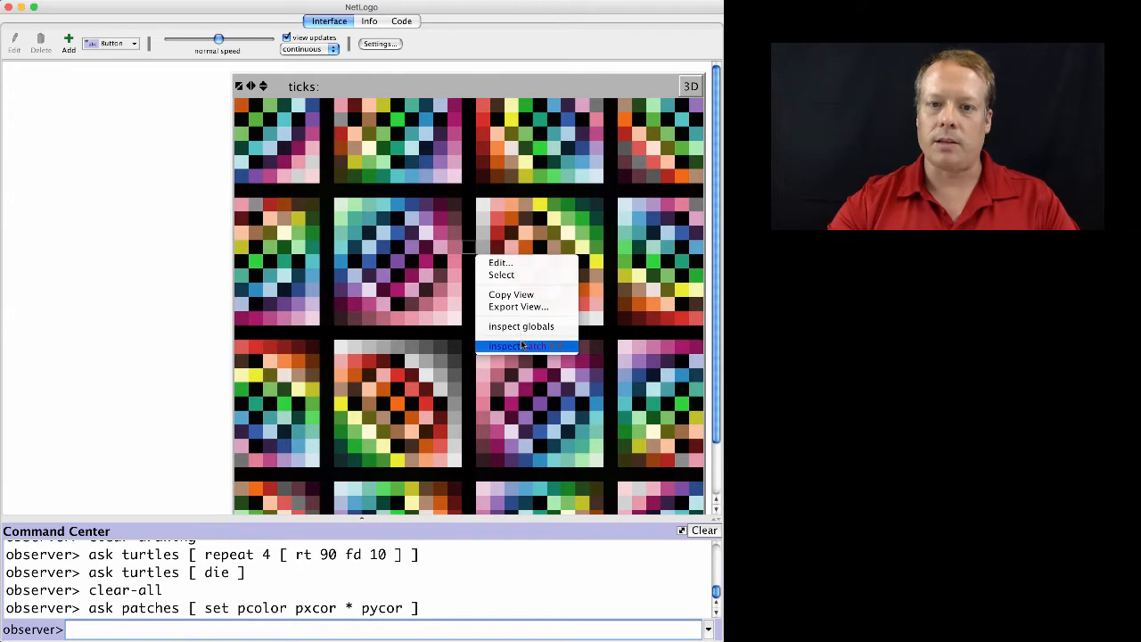
click(517, 346)
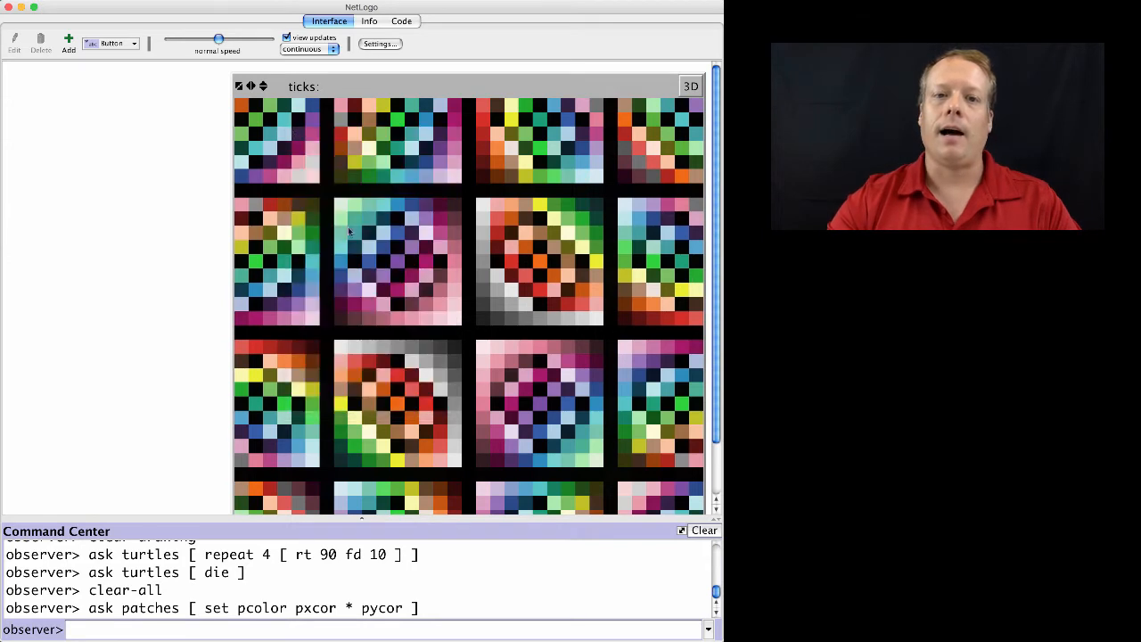
mouse_move(443, 403)
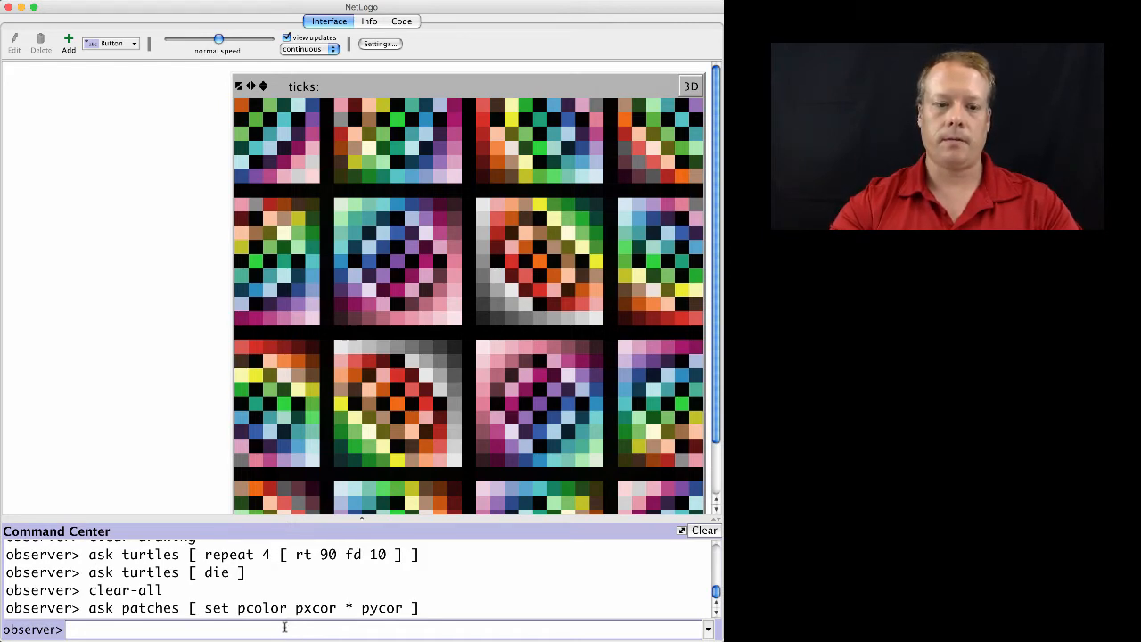
Run crt 100, then ask turtles [ setxy random-xcor random-ycor ] to scatter them.
text(crt 100)
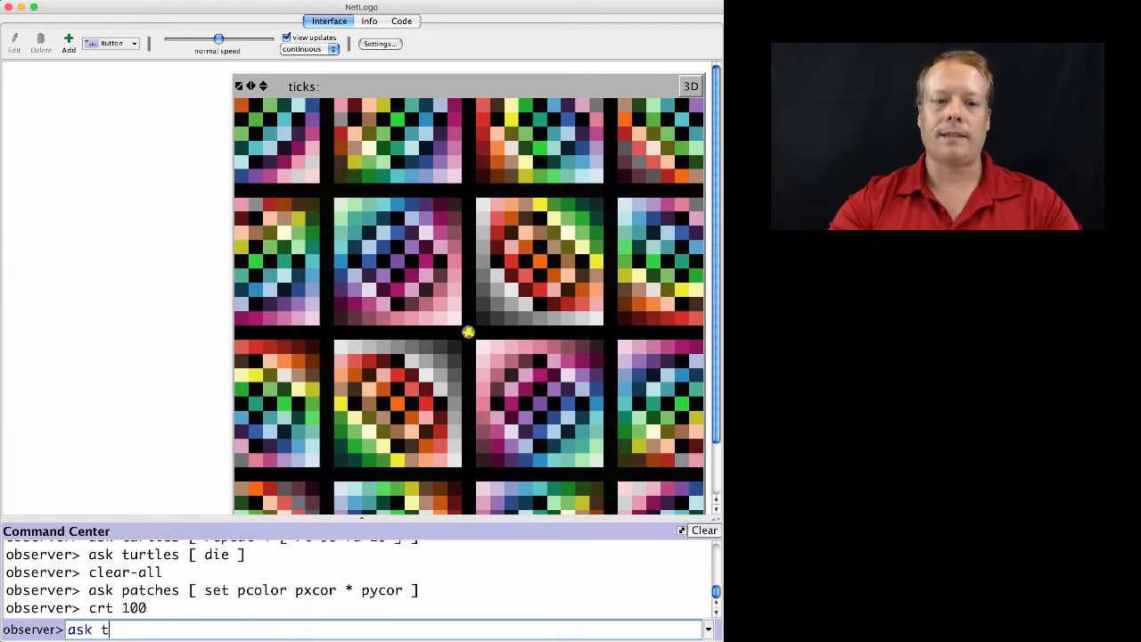
text(urtles [ setxy random-xc)
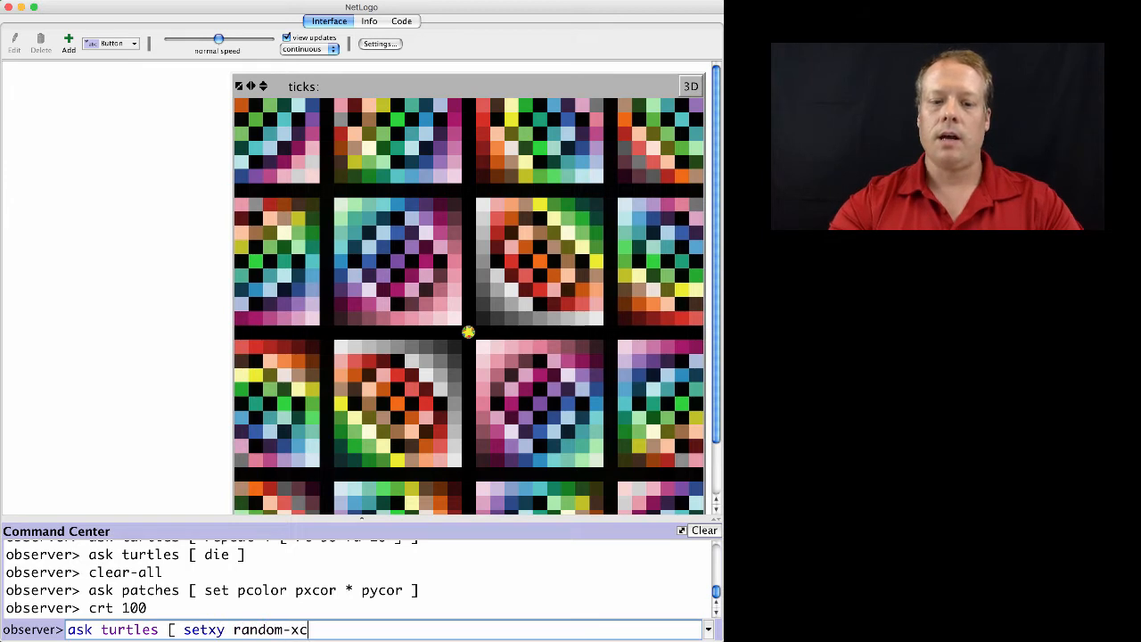
text(or)
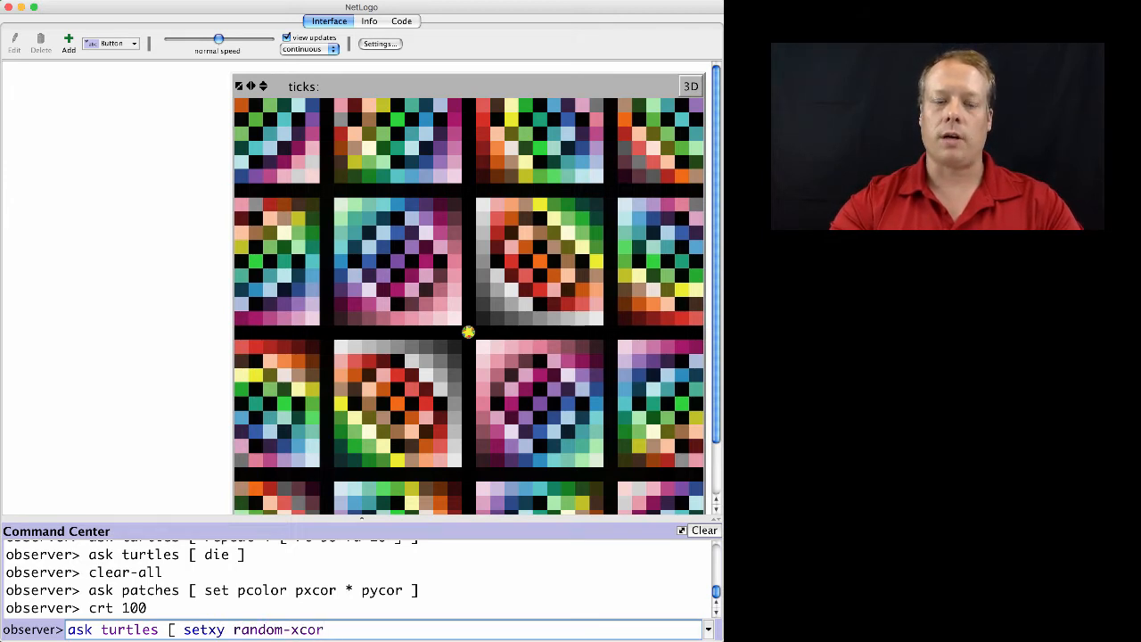
text(random-y)
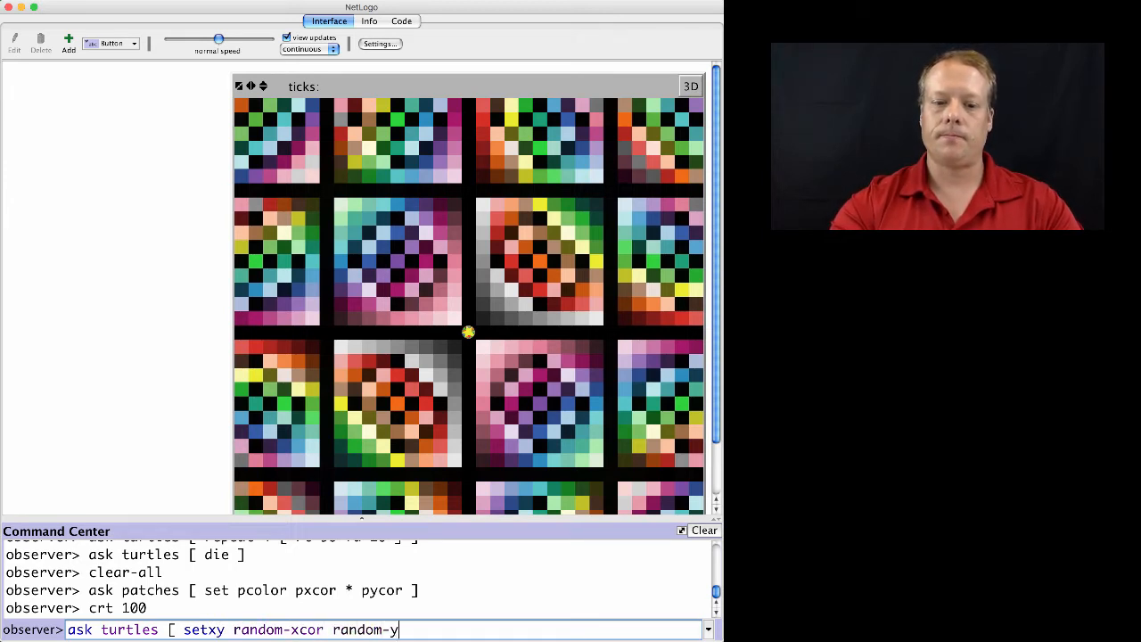
key(Return)
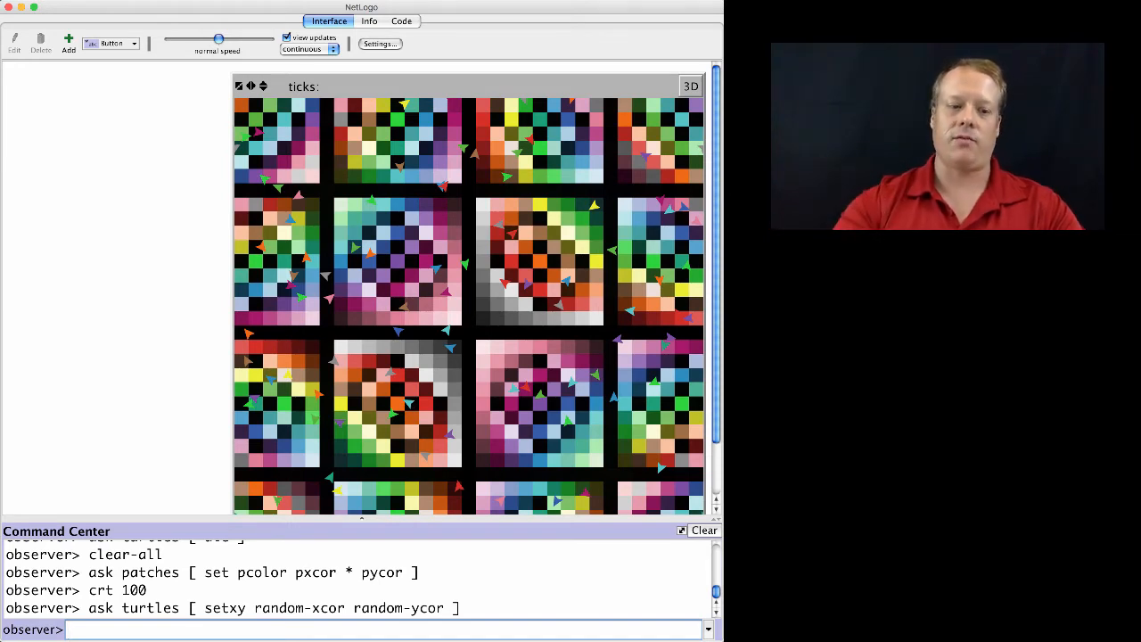
Run ask turtles [ set pcolor color ] so each patch takes its turtle's colour.
text(ask turtles)
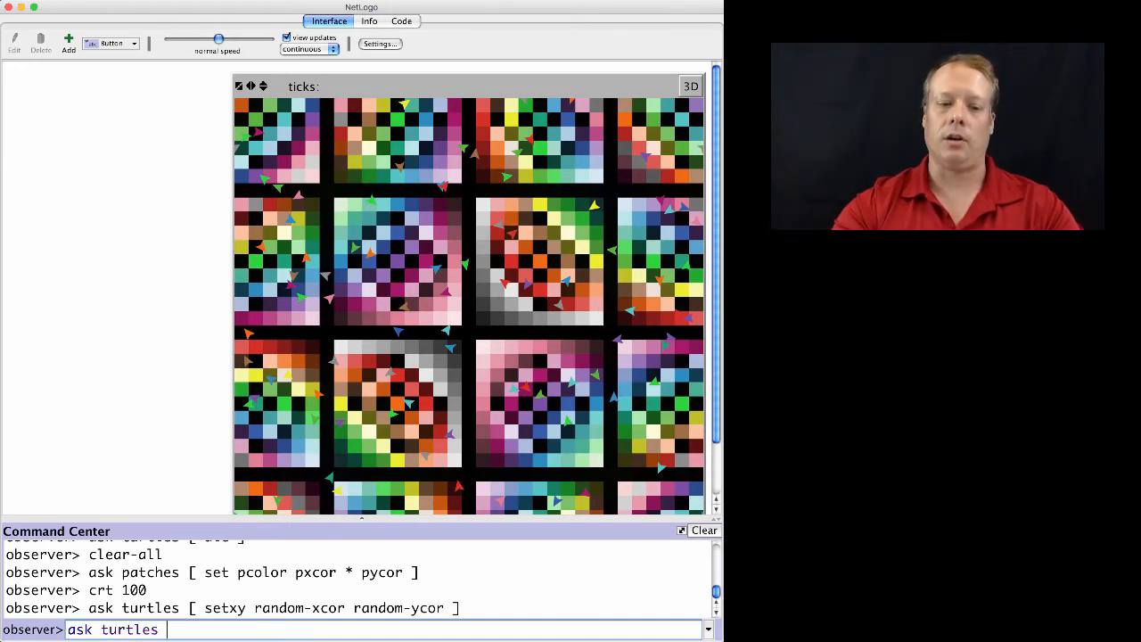
text([ set p)
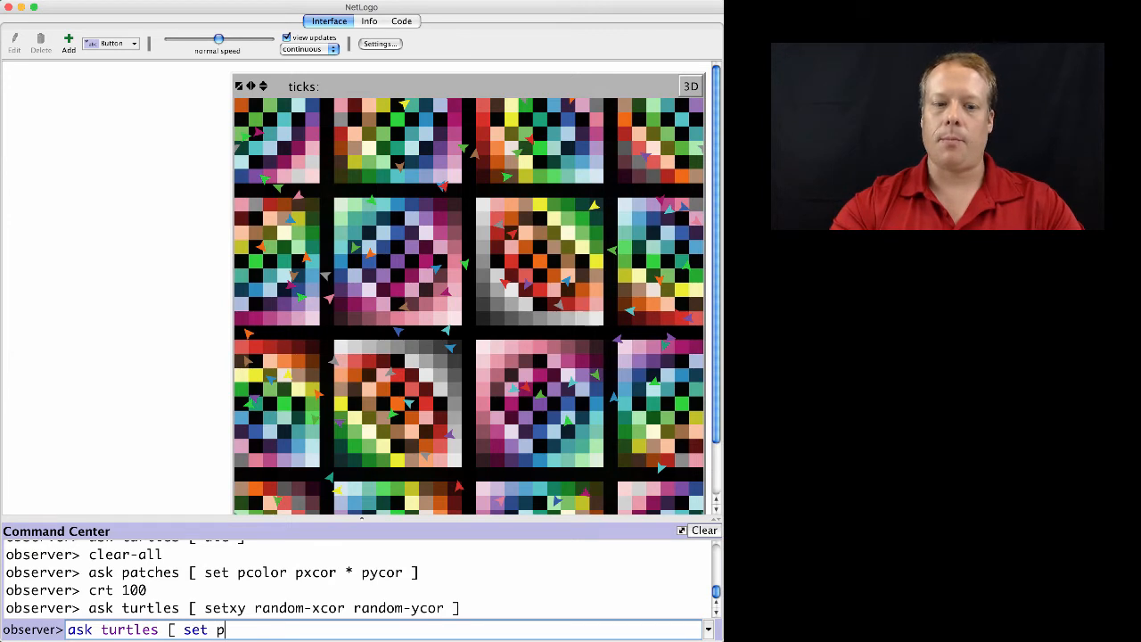
text(color col)
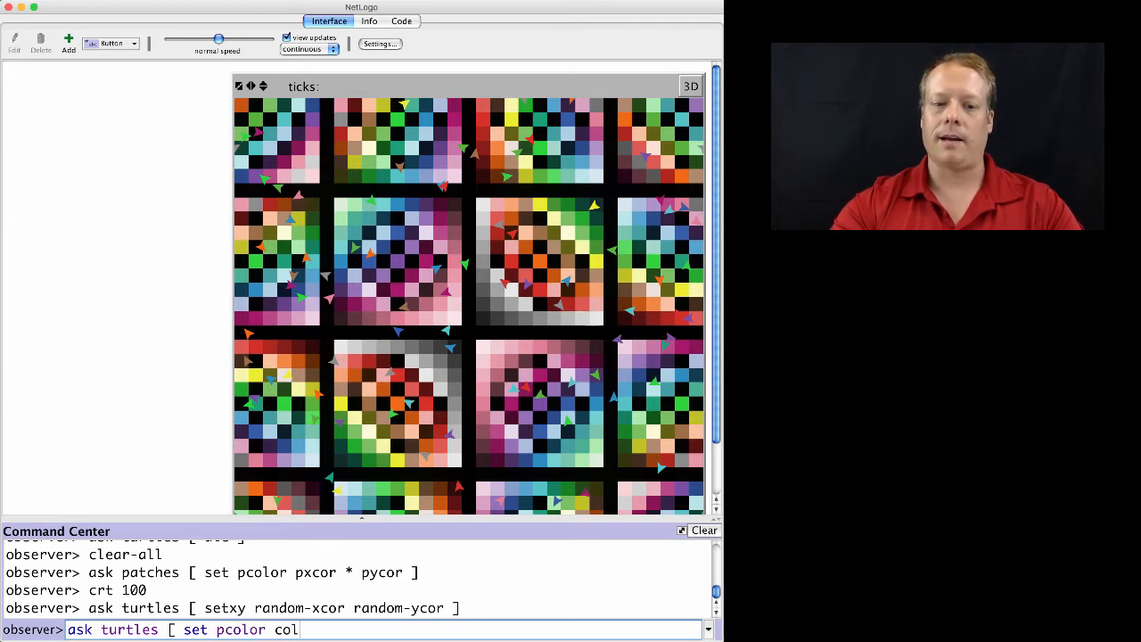
key(Return)
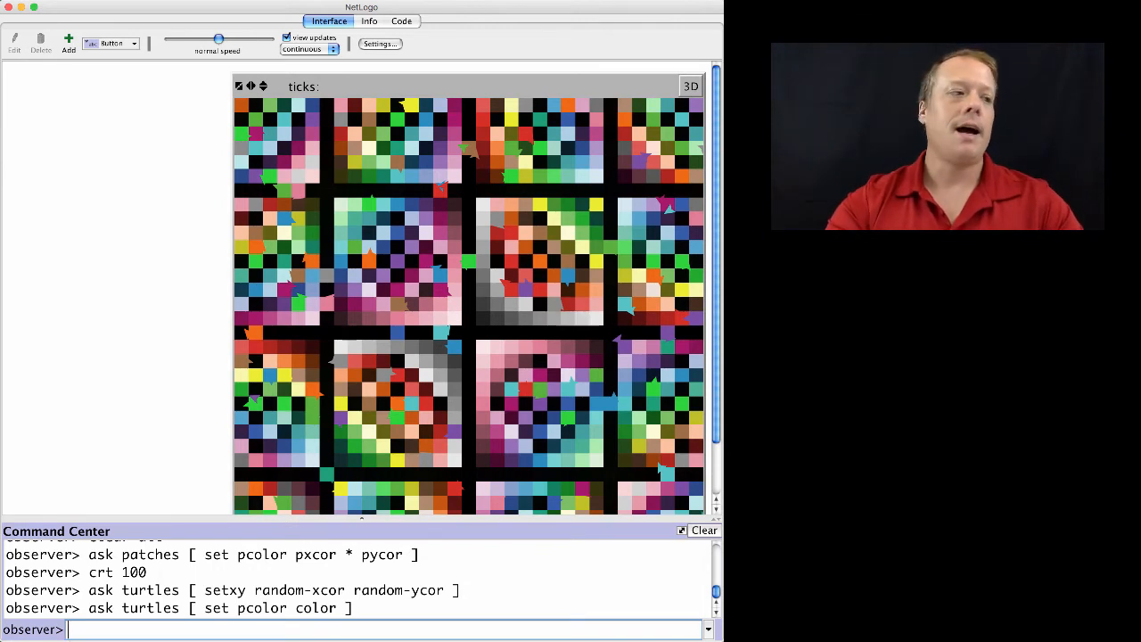
text(a)
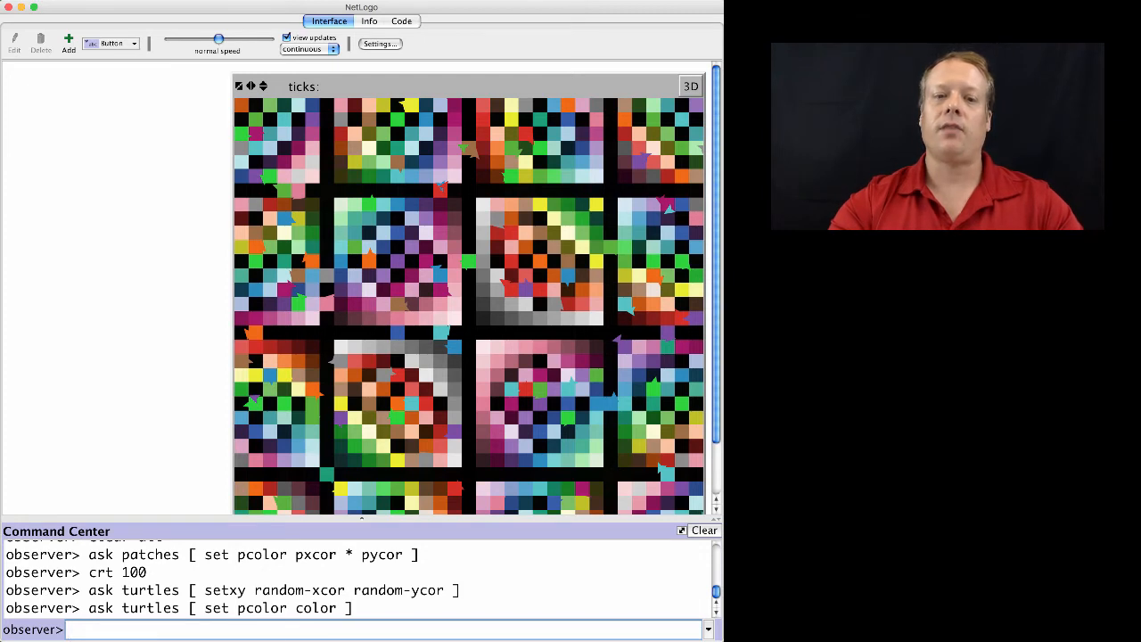
Run ask patches [ set pcolor black ], leaving only the coloured turtles visible.
text(ask patches)
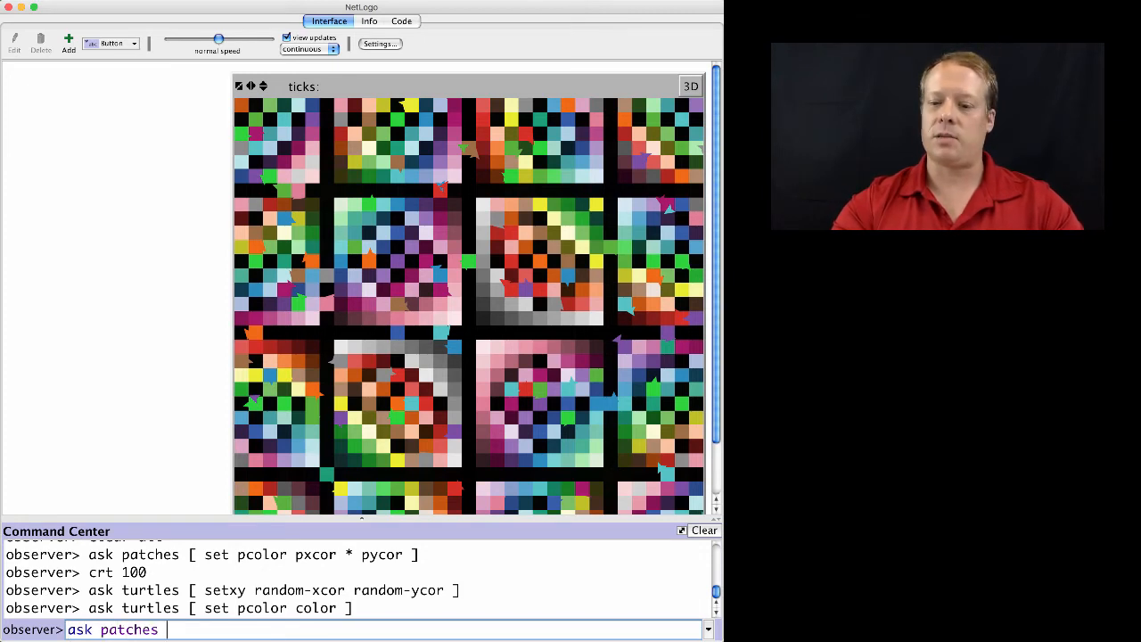
text([ black)
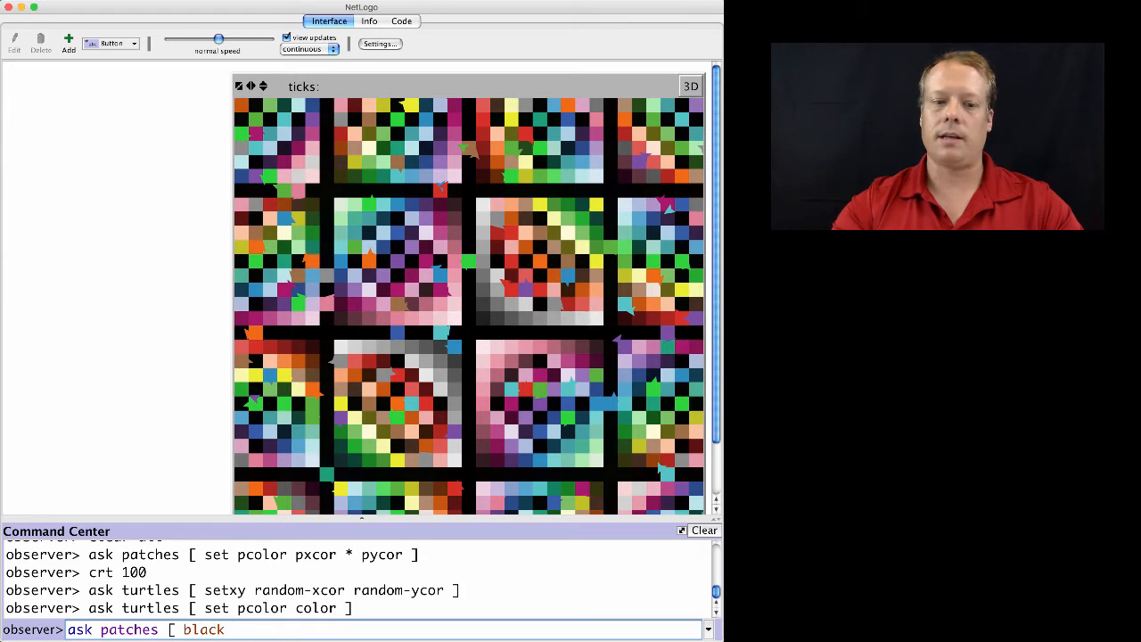
text(])
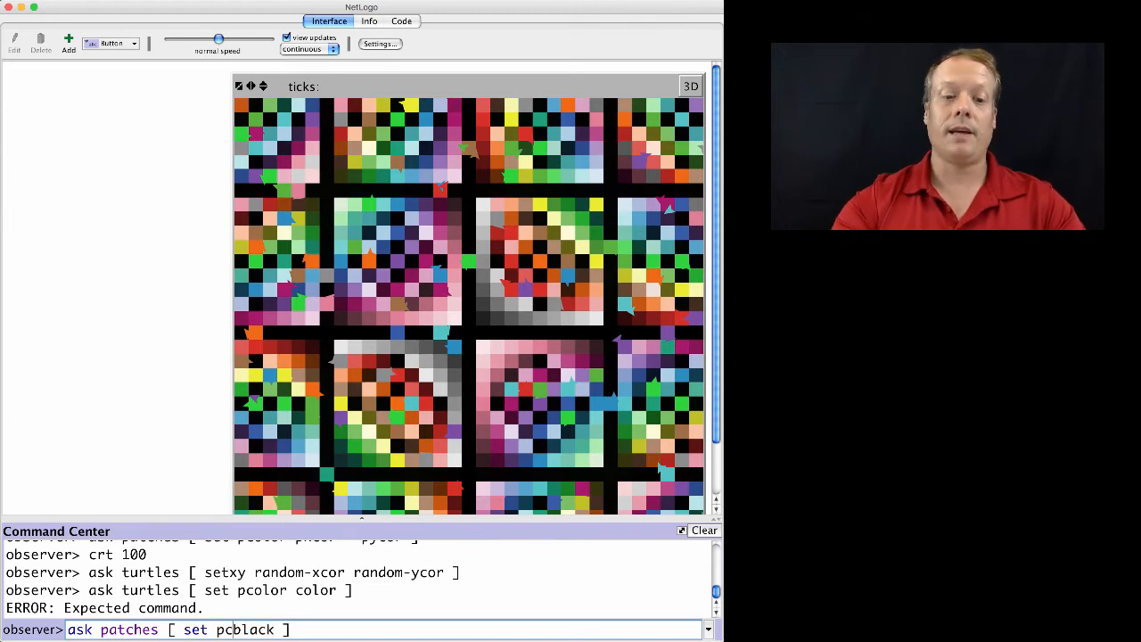
key(Return)
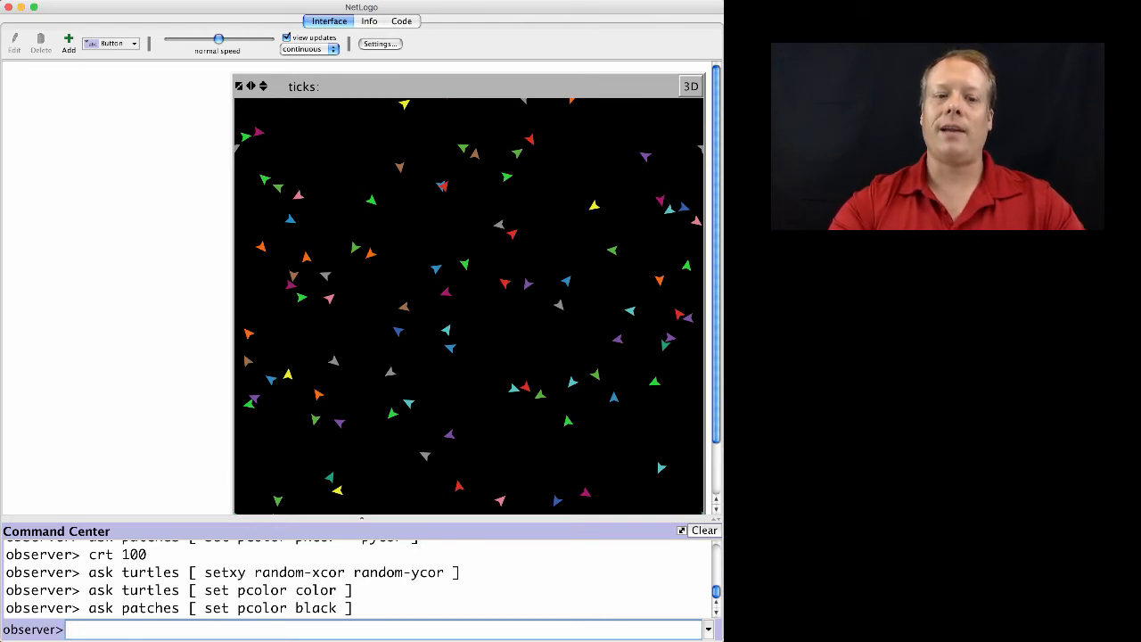
Run ask turtles [ facexy pxcor pycor ] so each turtle faces its patch centre.
text(ask turtles [ set)
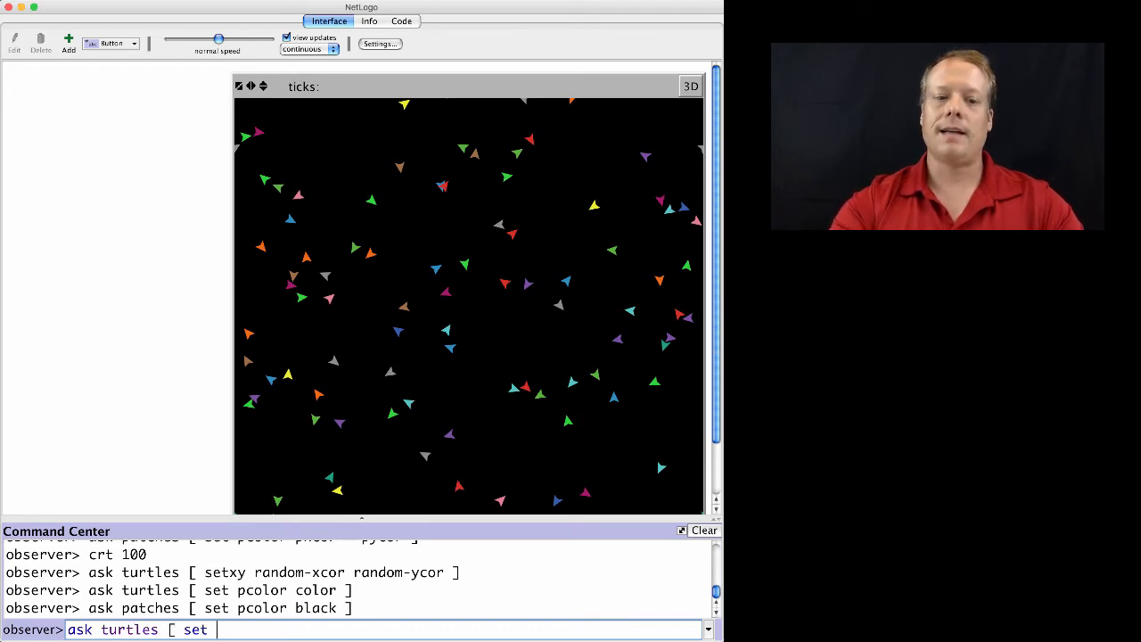
text(fac)
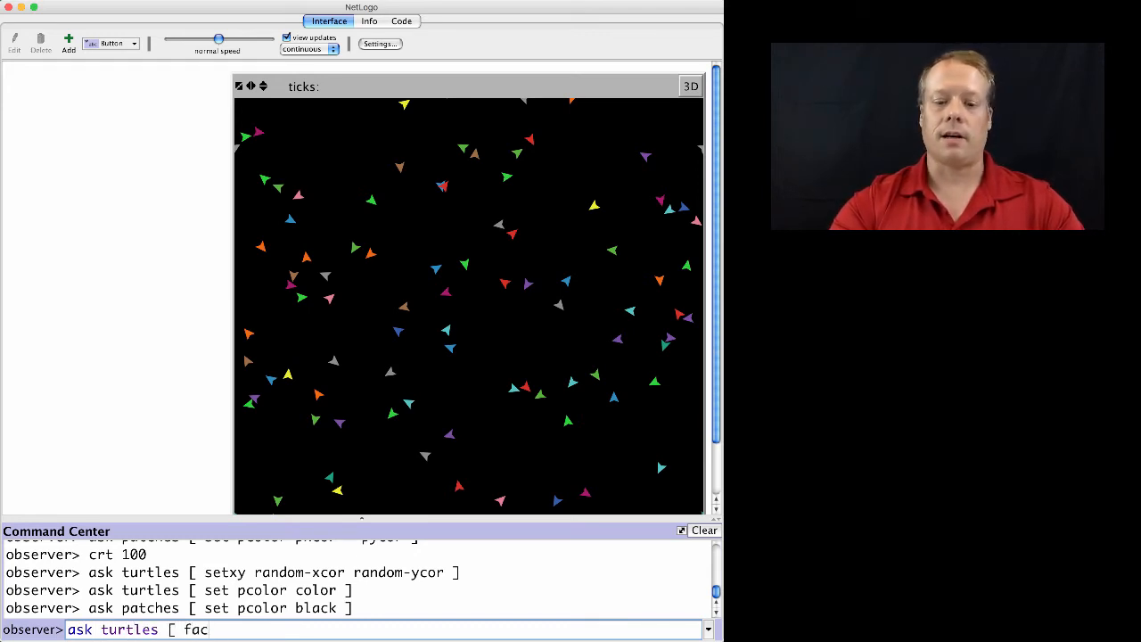
text(exy)
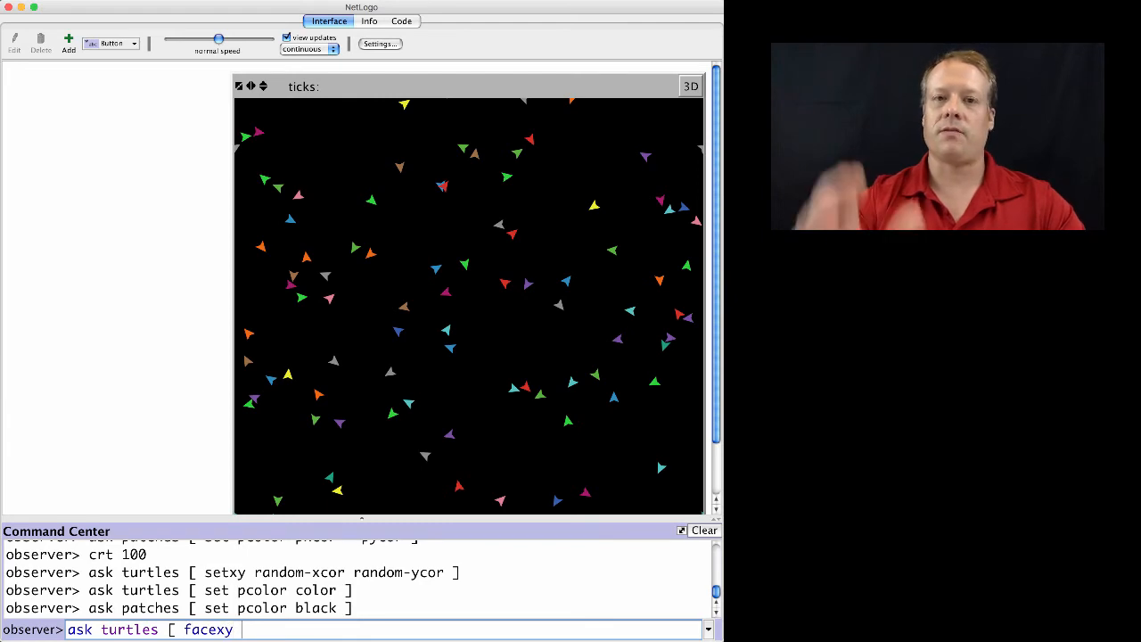
text(p)
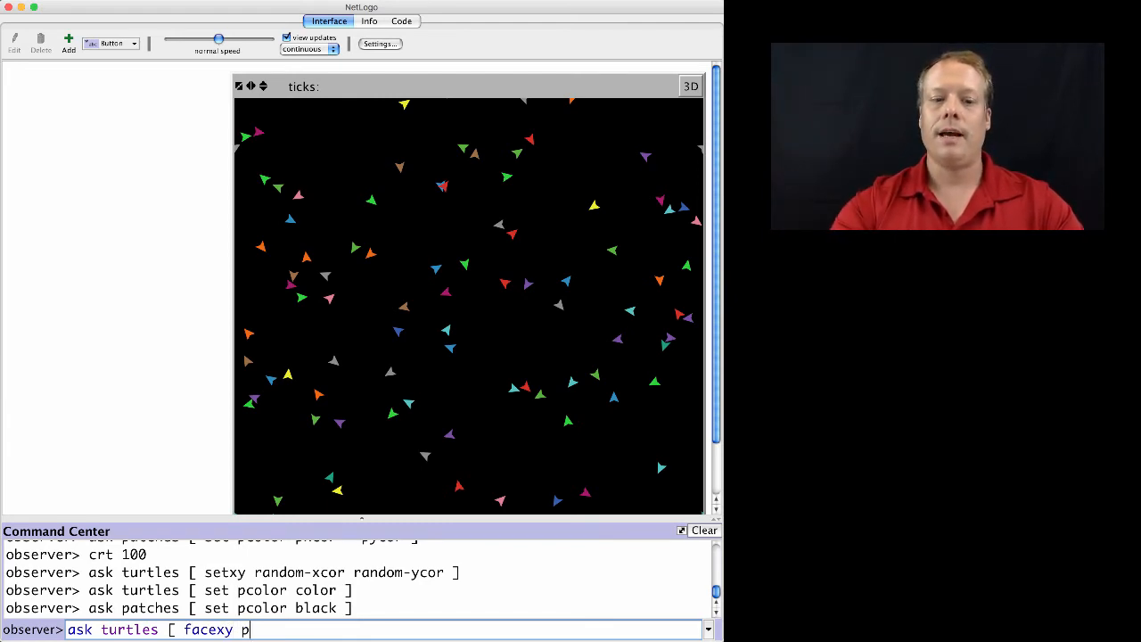
text(xcor pycor)
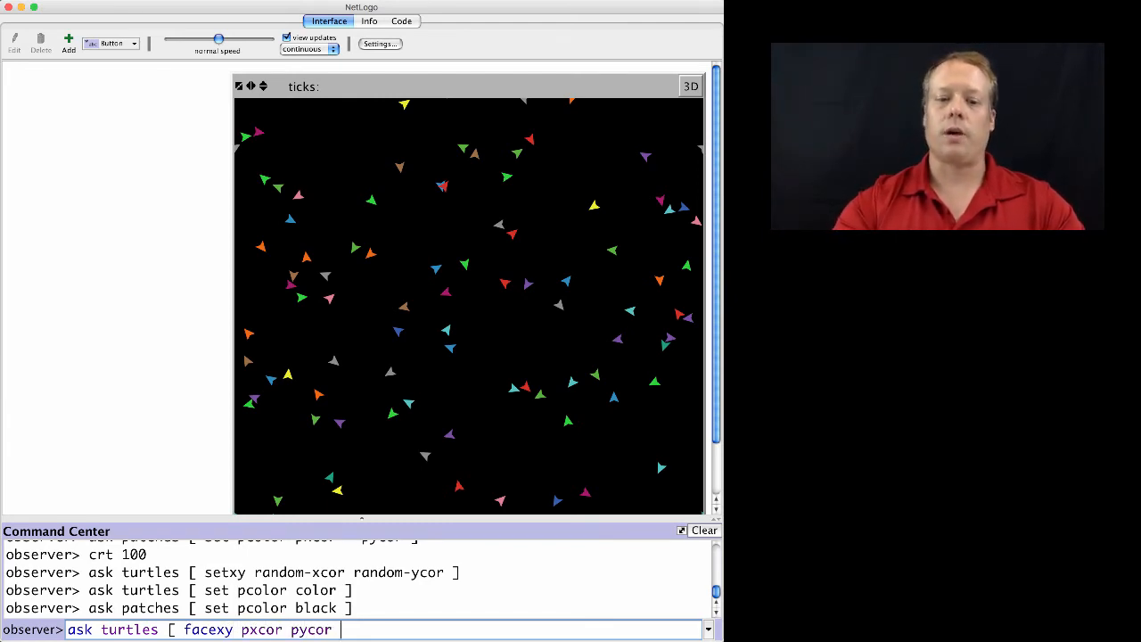
key(Return)
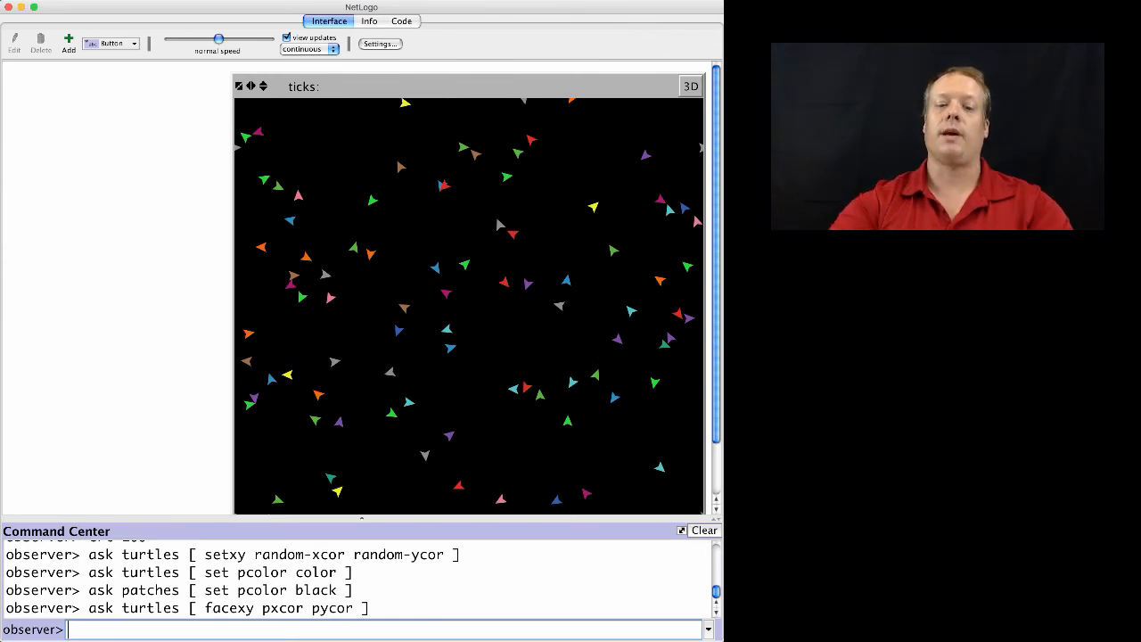
Run ask turtles [ create-link-with one-of other turtles ], fixing the misspelled turtles first.
text(ask turtles)
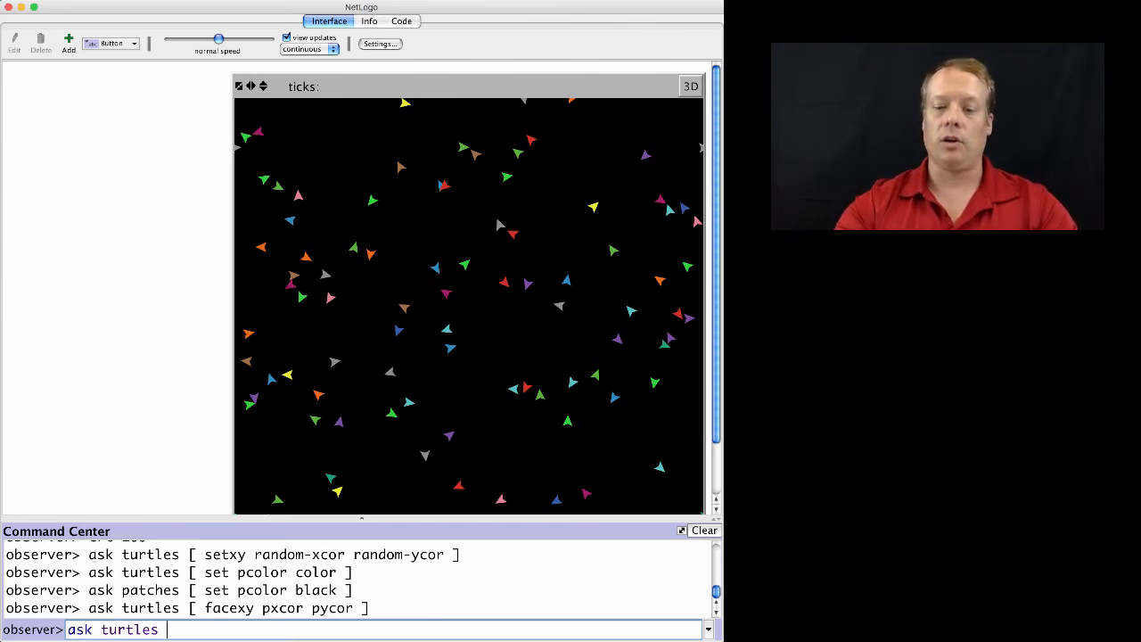
text([ create-)
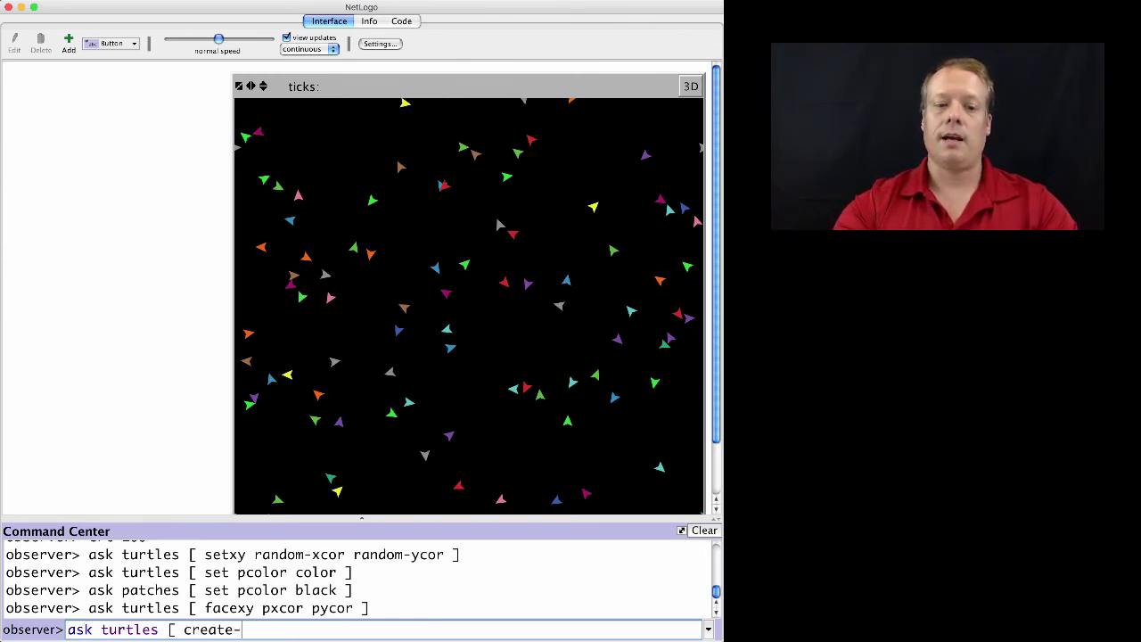
text(link)
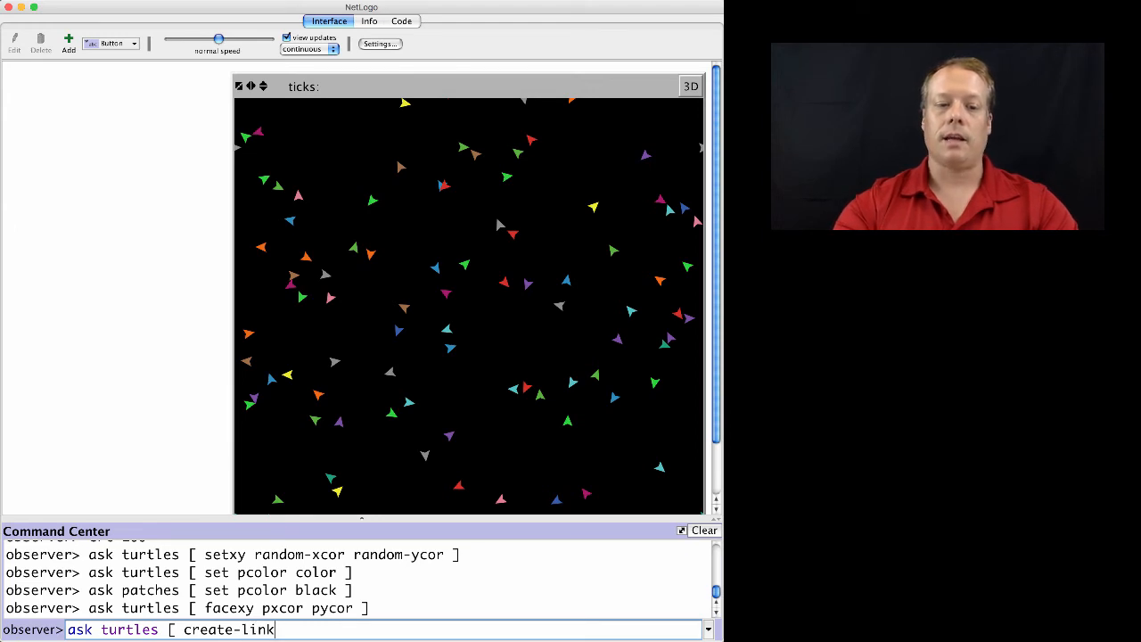
text(-with)
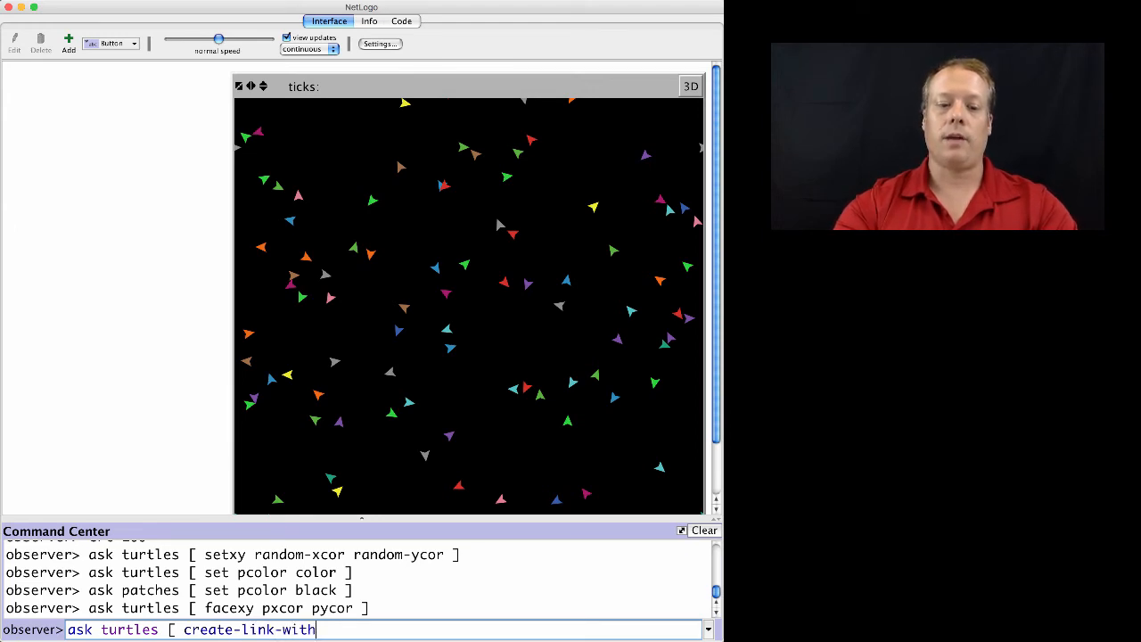
text(one-of)
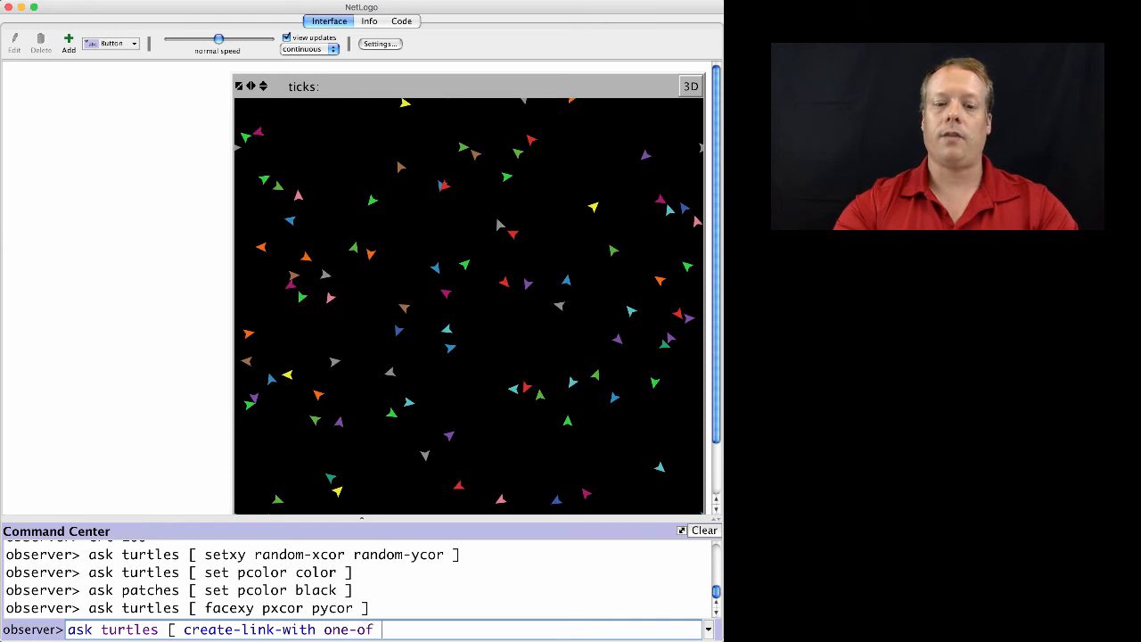
text(other tutrl)
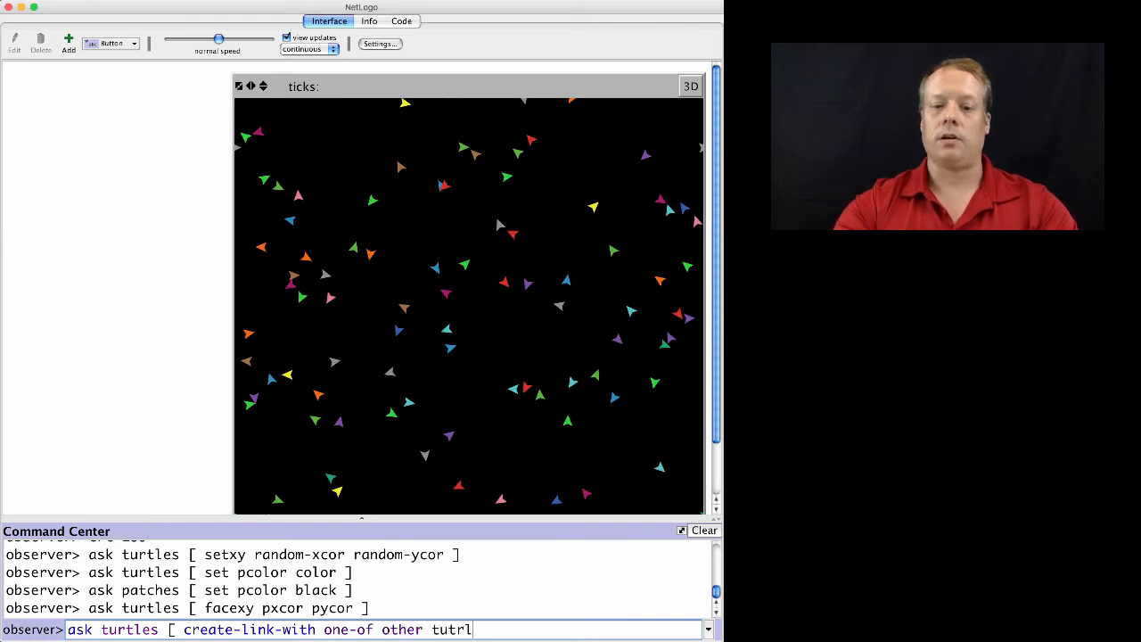
key(Return)
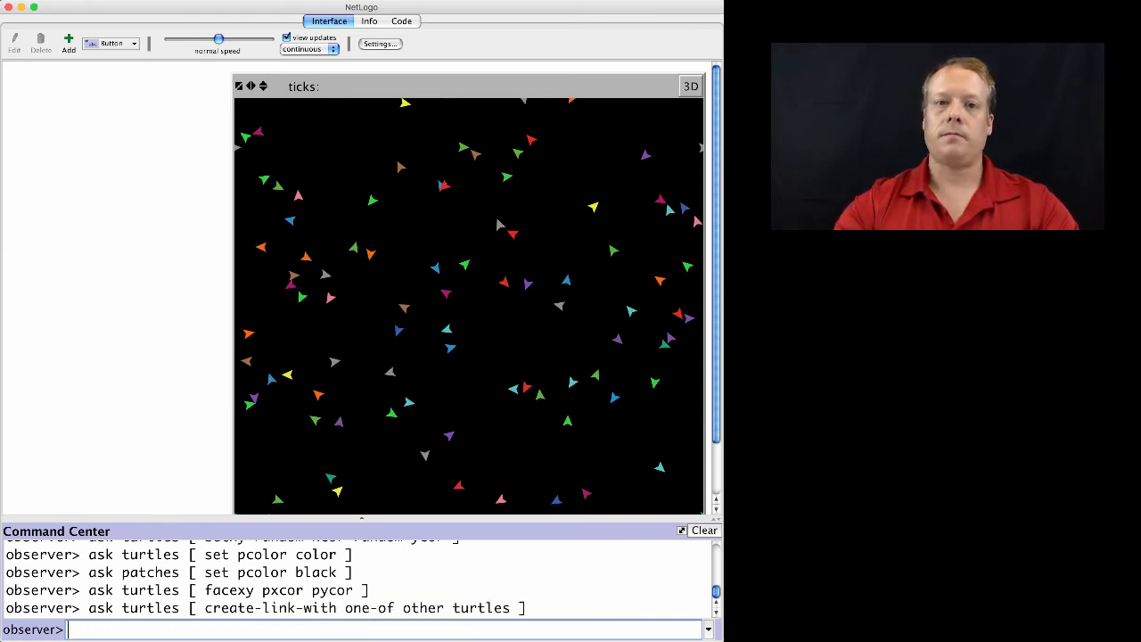
key(Return)
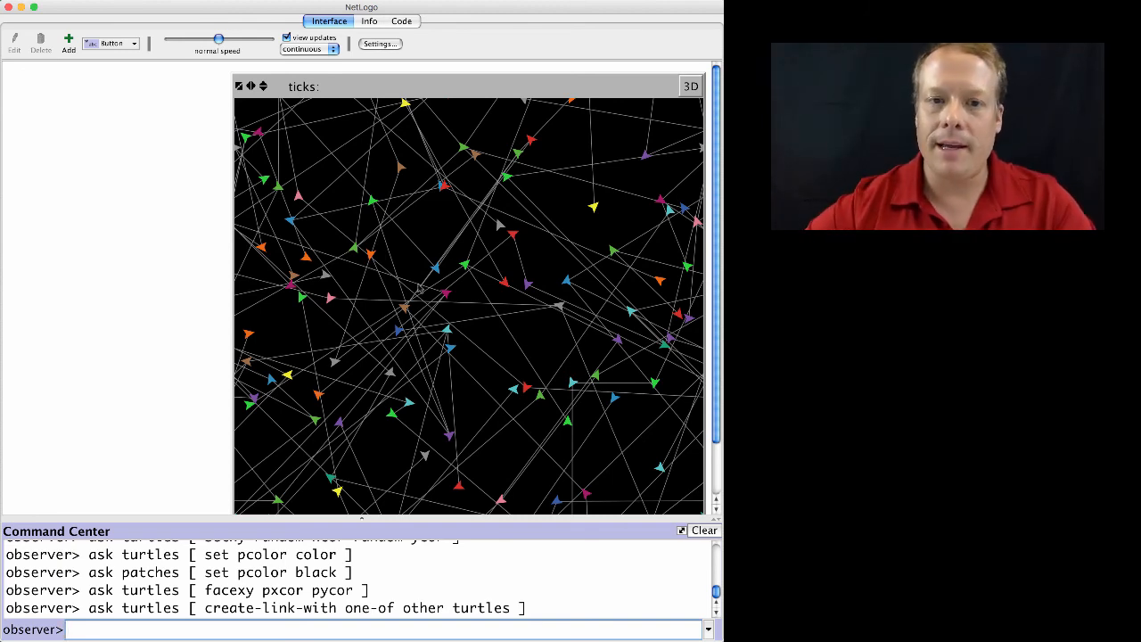
Inspect link 4 80 from a link's context menu in the view.
right_click(477, 249)
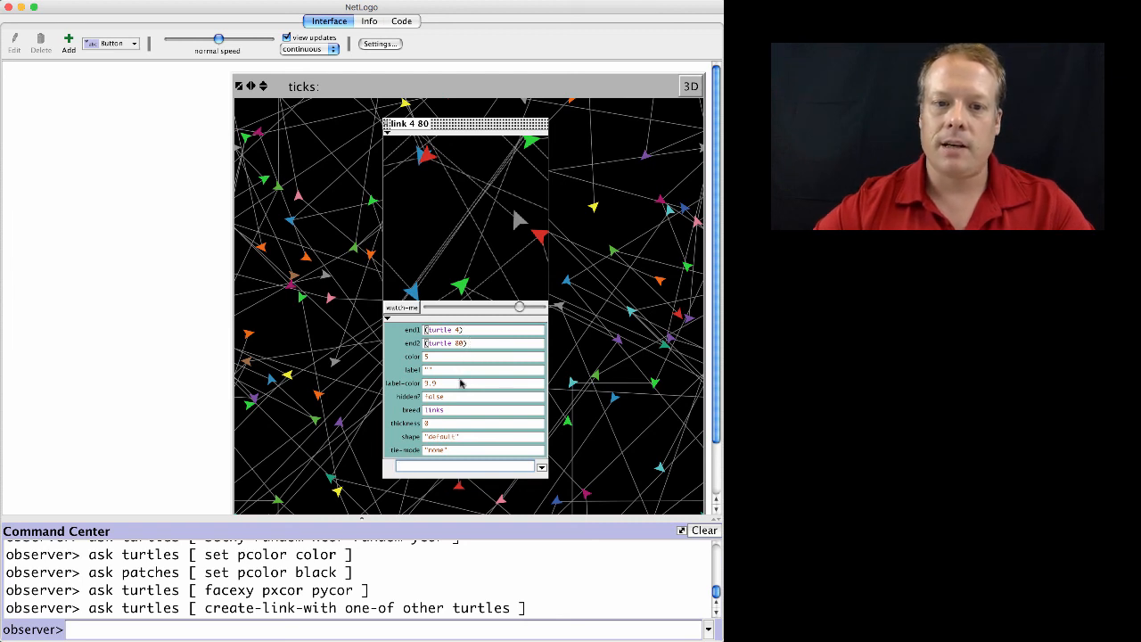
mouse_move(463, 453)
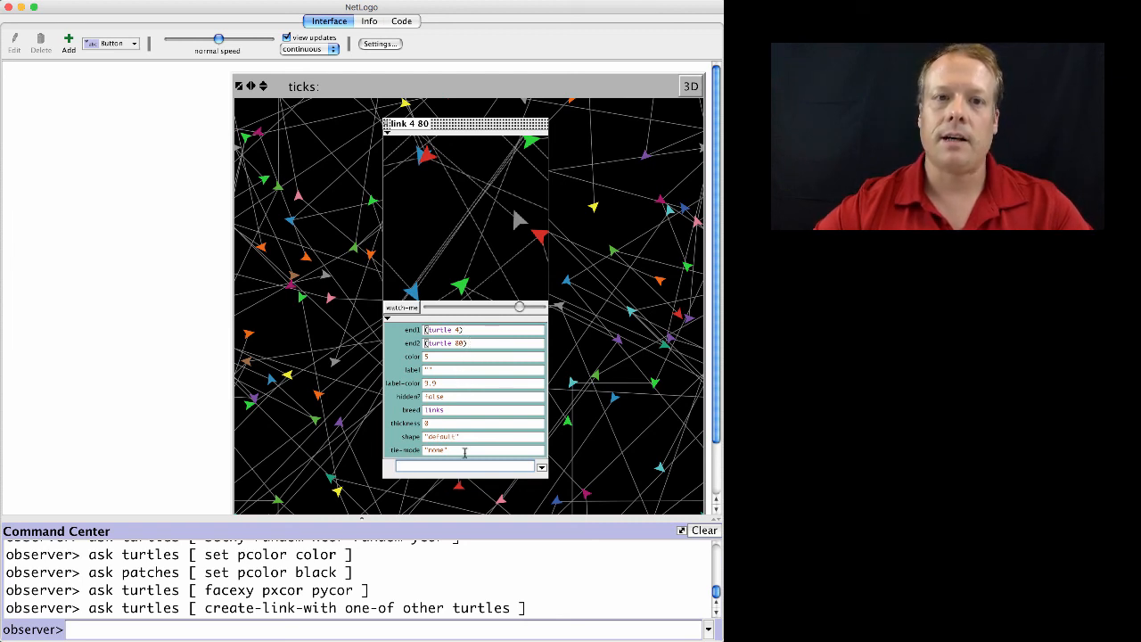